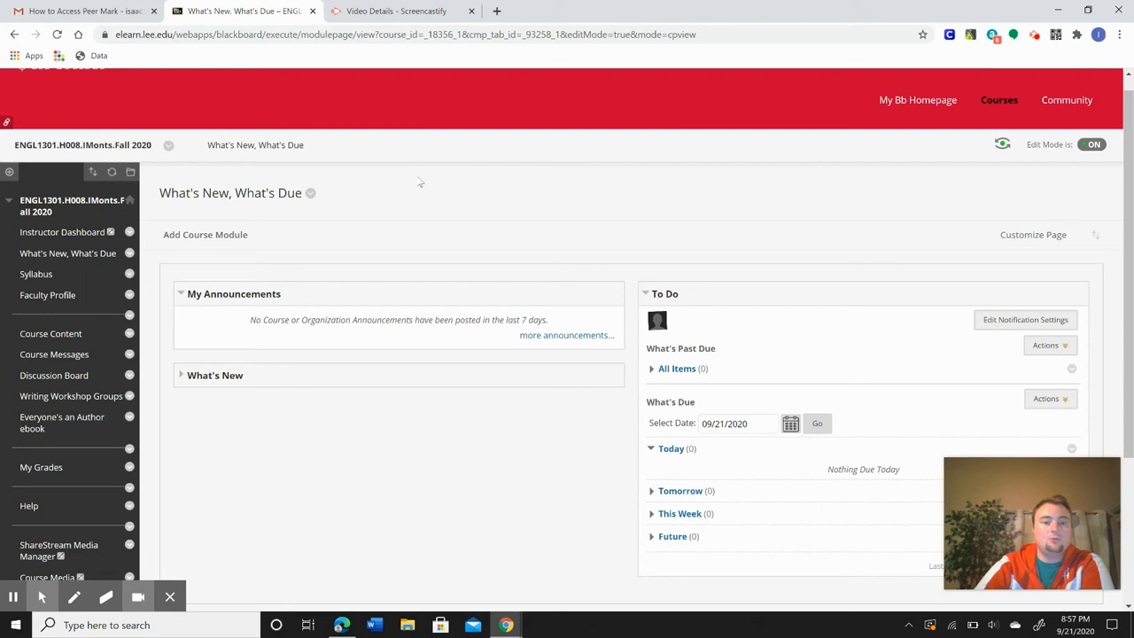
pyautogui.moveTo(60, 253)
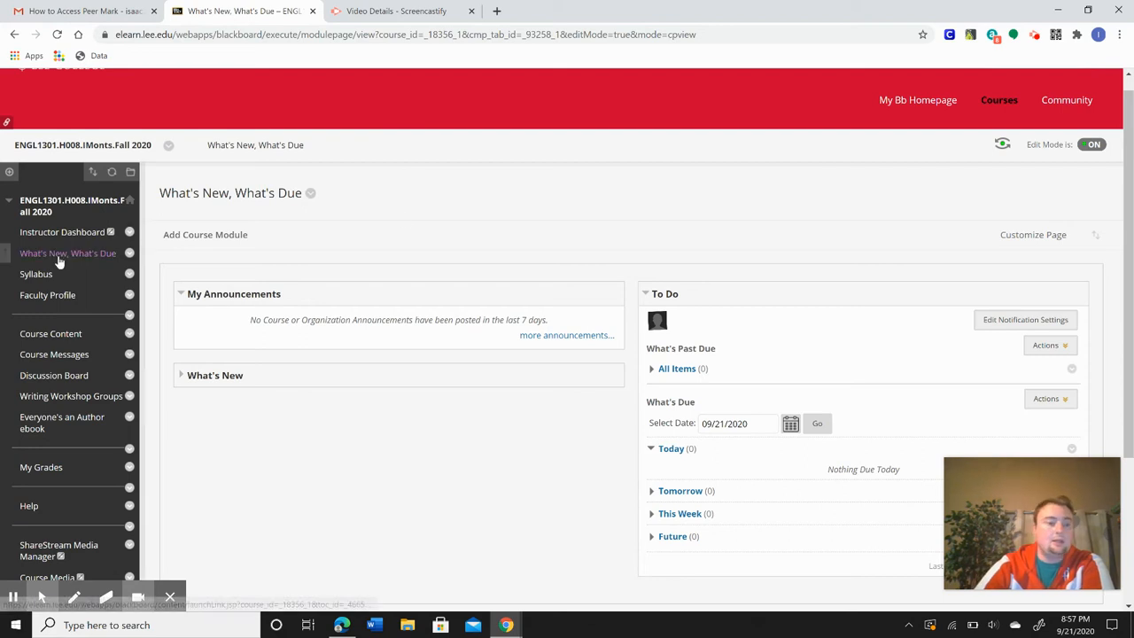
# Step: Go to Course Content from the course menu on the left
pyautogui.click(50, 333)
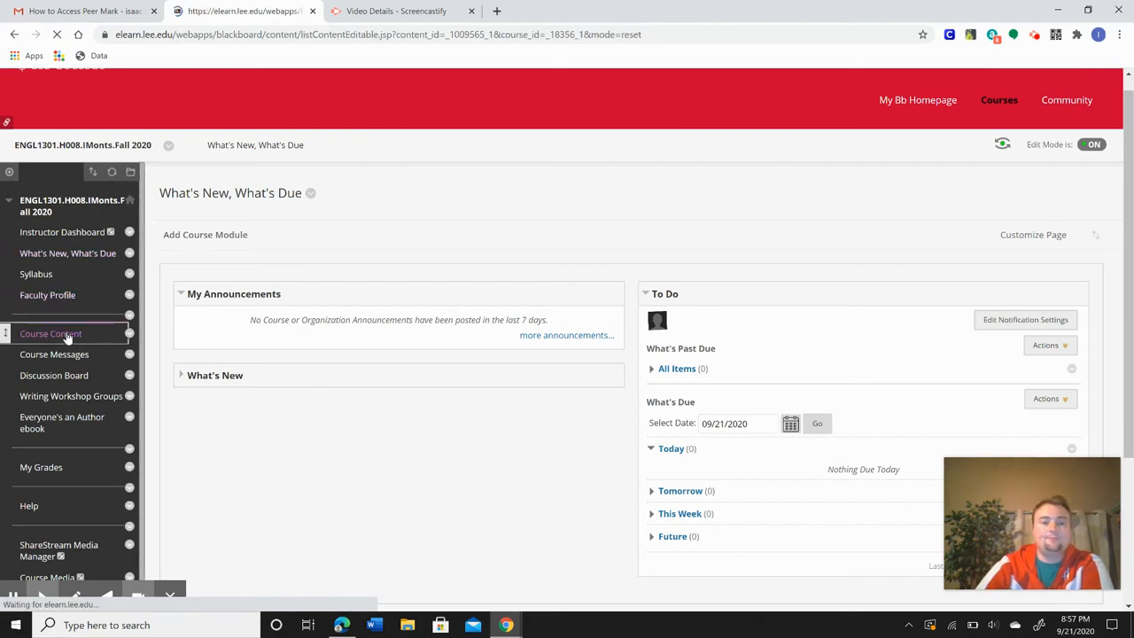
pyautogui.click(51, 333)
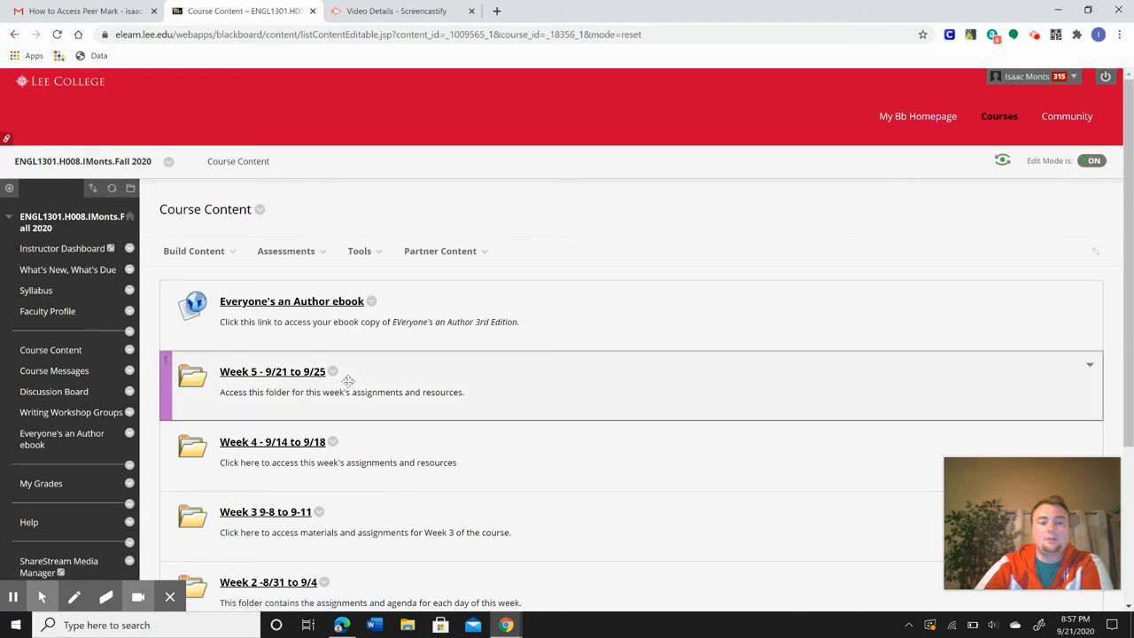
# Step: Open the Week 5 - 9/21 to 9/25 folder and scroll to the Rhetorical Analysis assignments
pyautogui.click(271, 371)
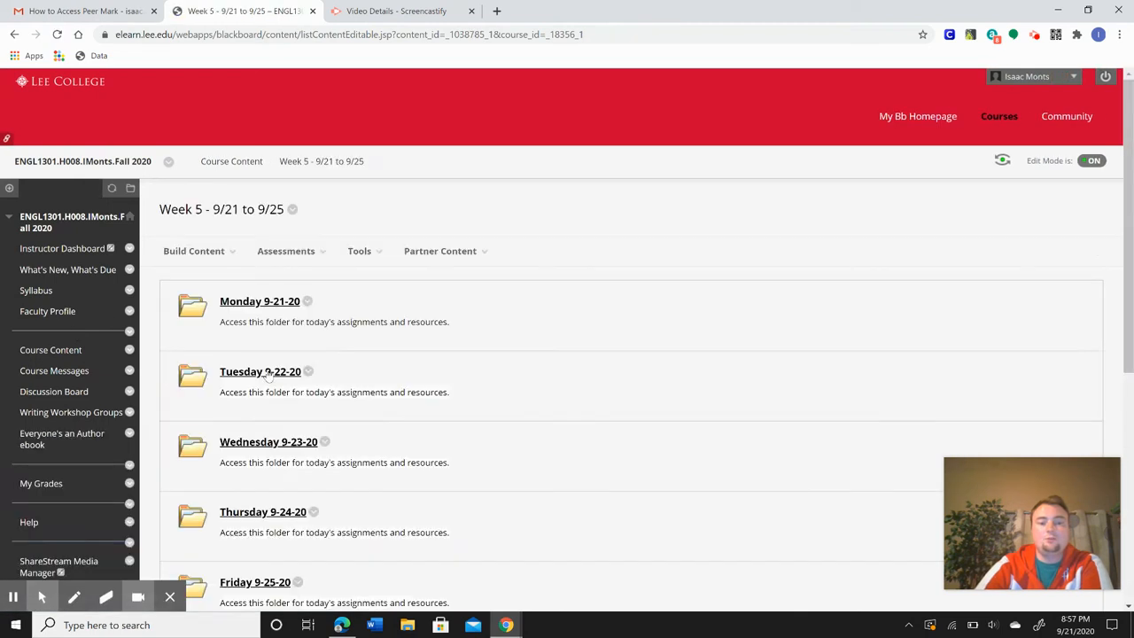
pyautogui.scroll(-3)
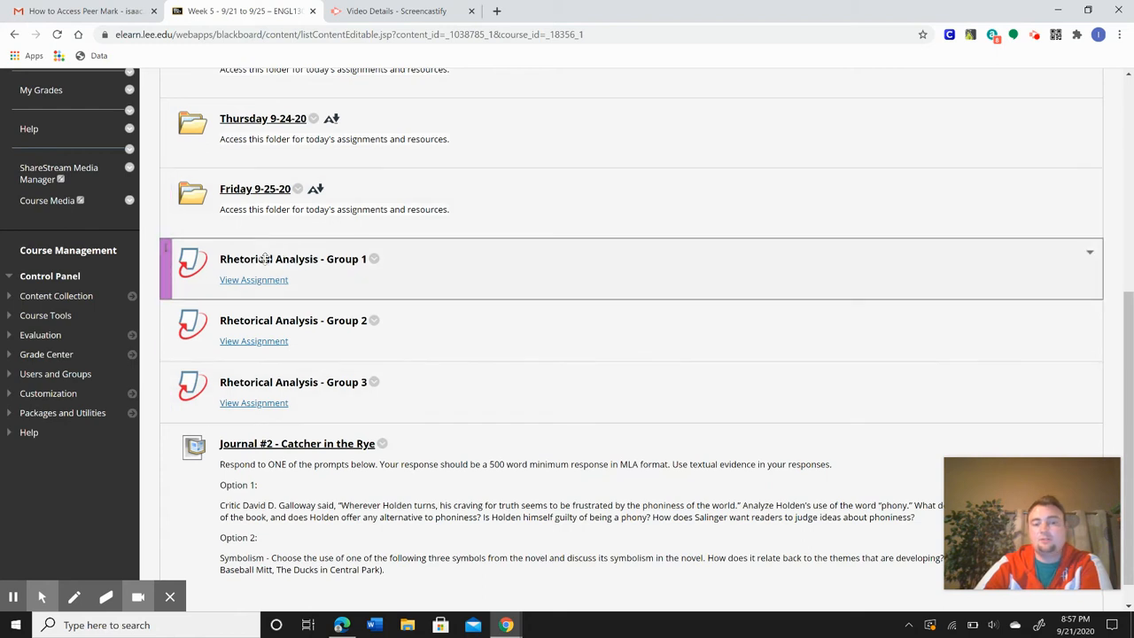
pyautogui.moveTo(265, 283)
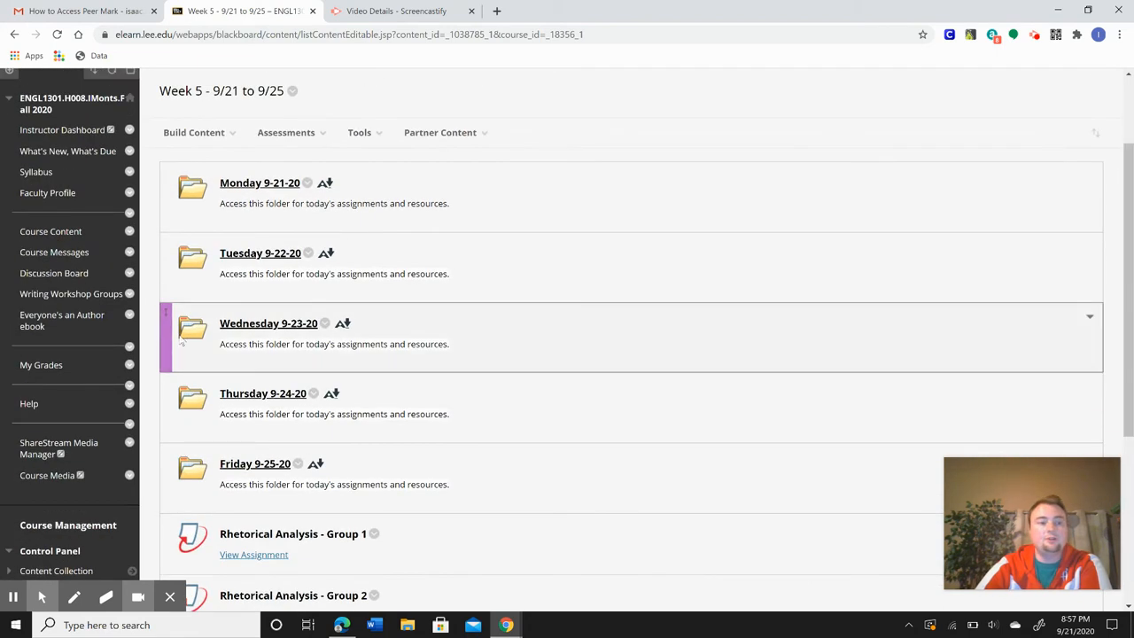
pyautogui.moveTo(70, 293)
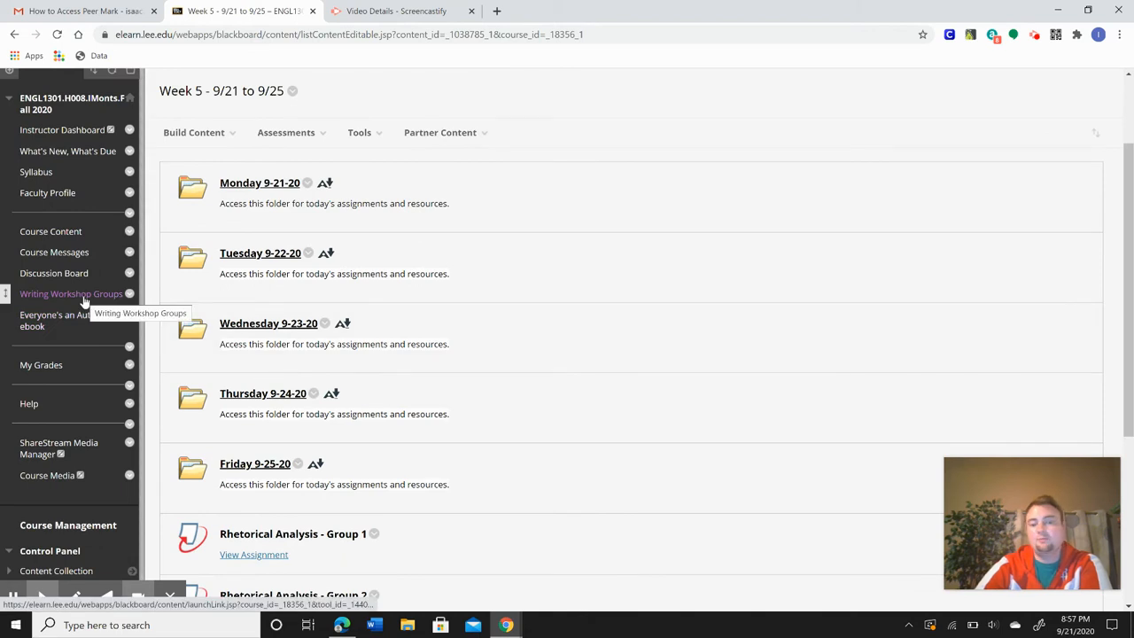
pyautogui.scroll(-3)
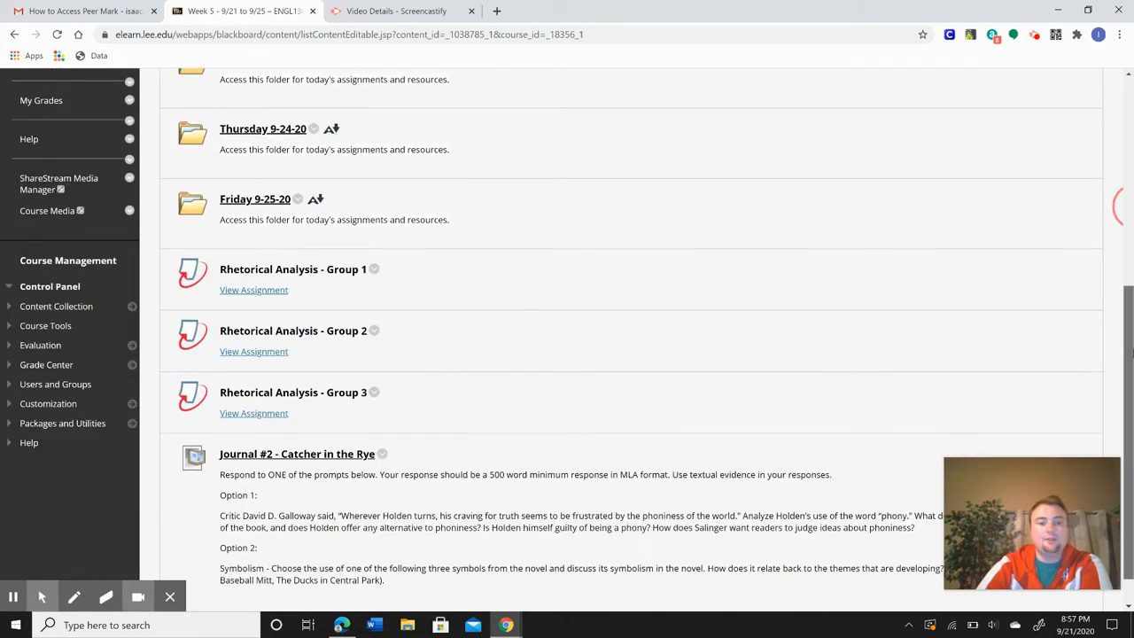
pyautogui.moveTo(259, 300)
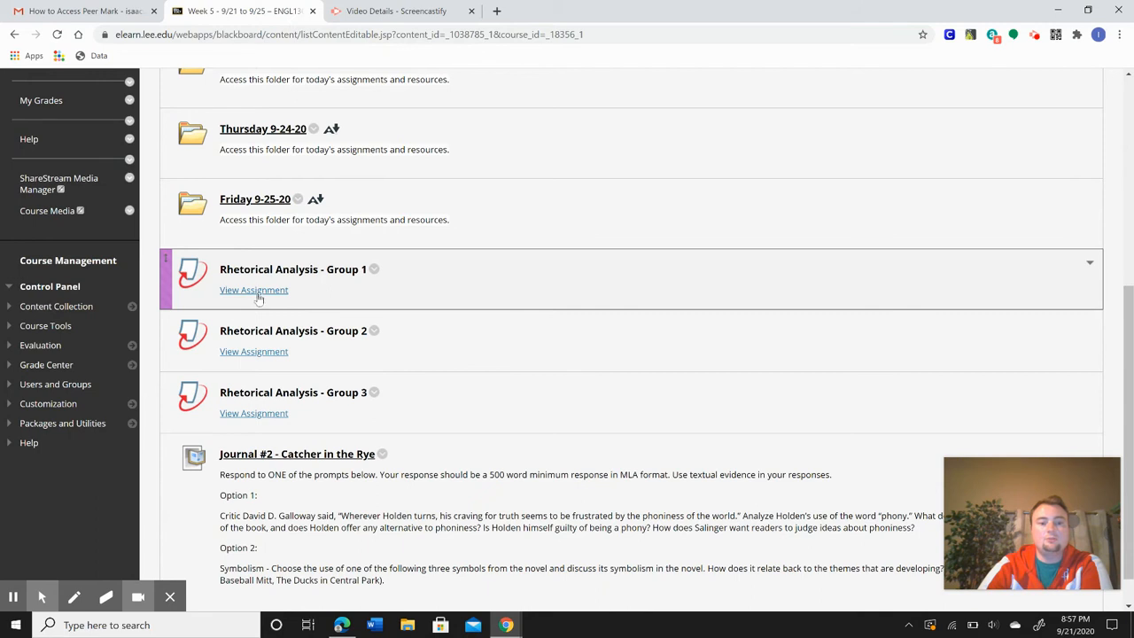
# Step: Open View Assignment for Rhetorical Analysis - Group 1 to reach its Rough Draft inbox
pyautogui.click(253, 290)
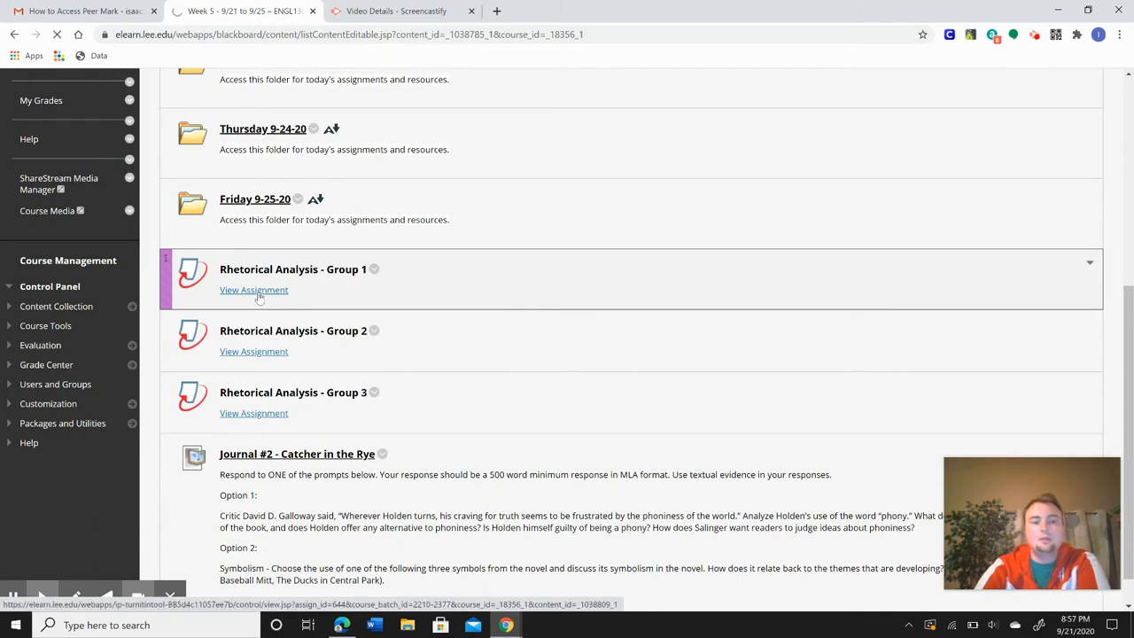
pyautogui.click(254, 289)
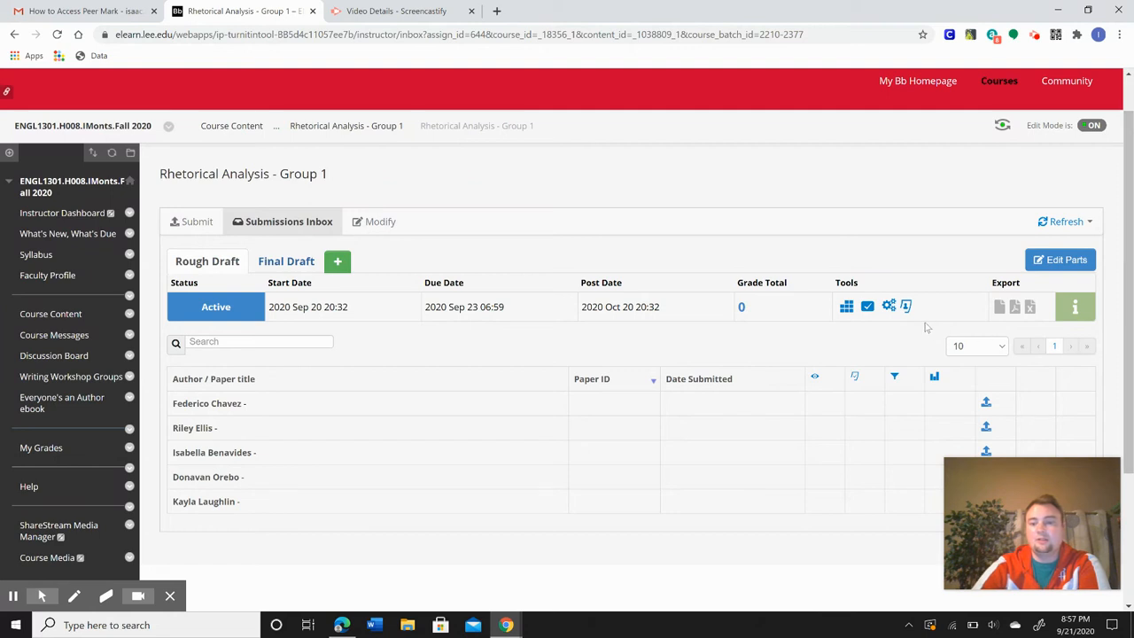
pyautogui.moveTo(906, 307)
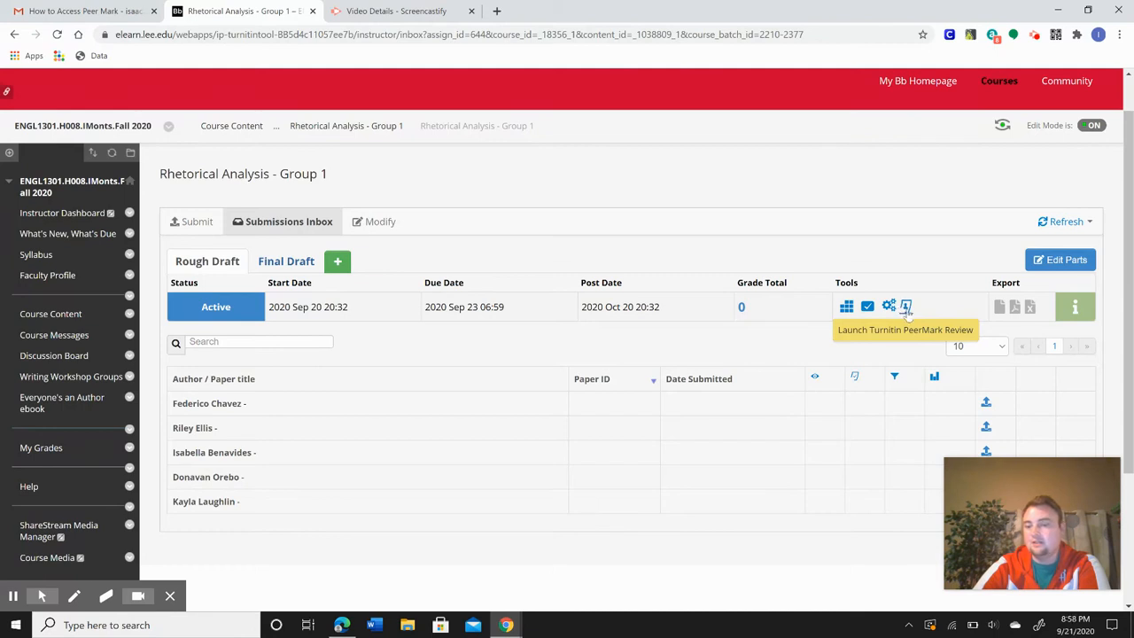
pyautogui.moveTo(1101, 313)
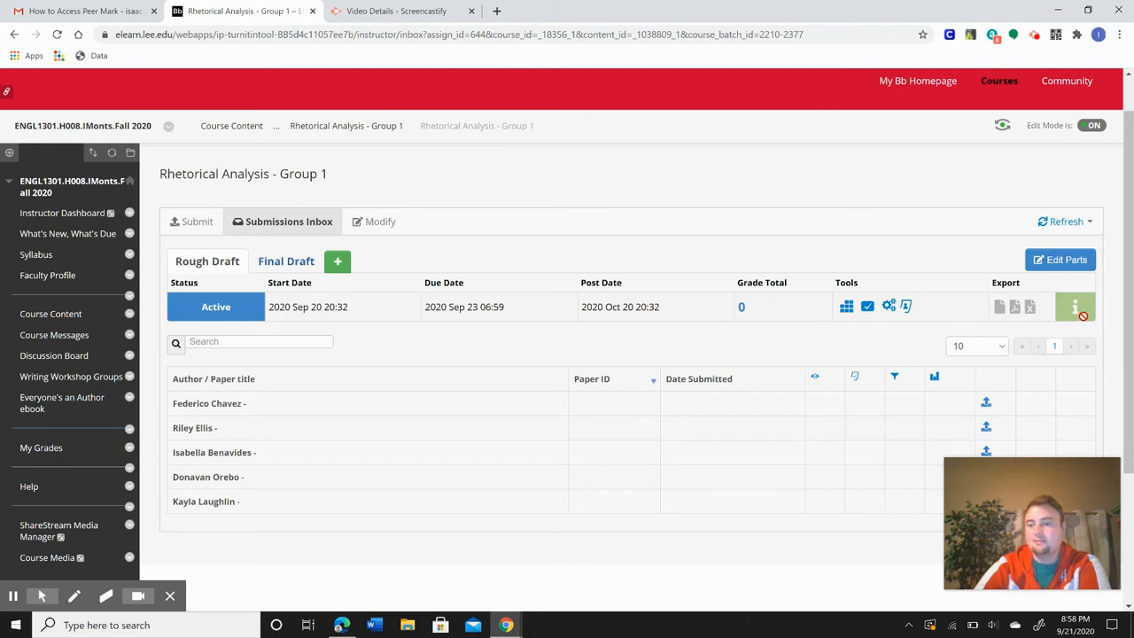
pyautogui.moveTo(905, 306)
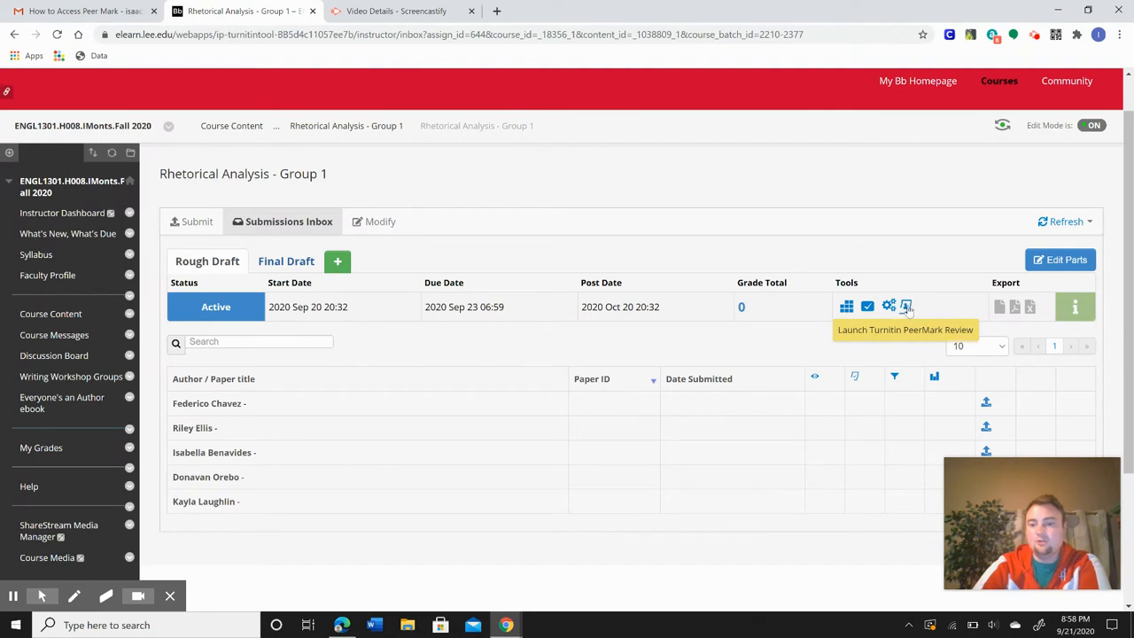